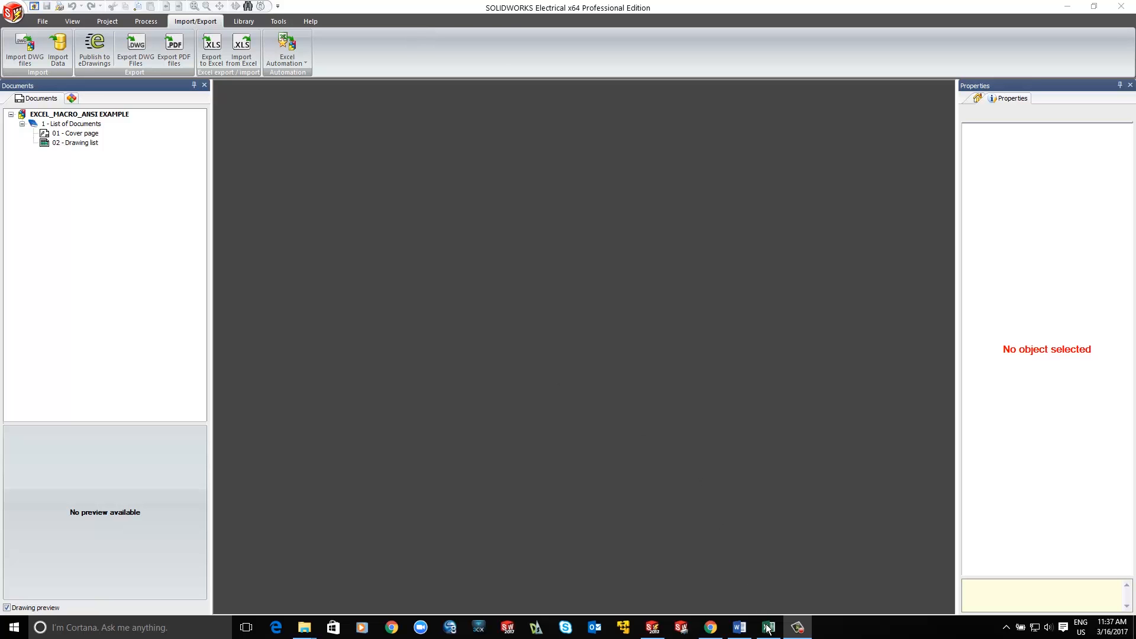
- Fill the empty descriptions with 'AUX Circuit' for ANSI_CIRCUIT_4 and 'Start and Enable' for ANSI_CIRCUIT_5
{"action": "left_click", "coordinate": [768, 627]}
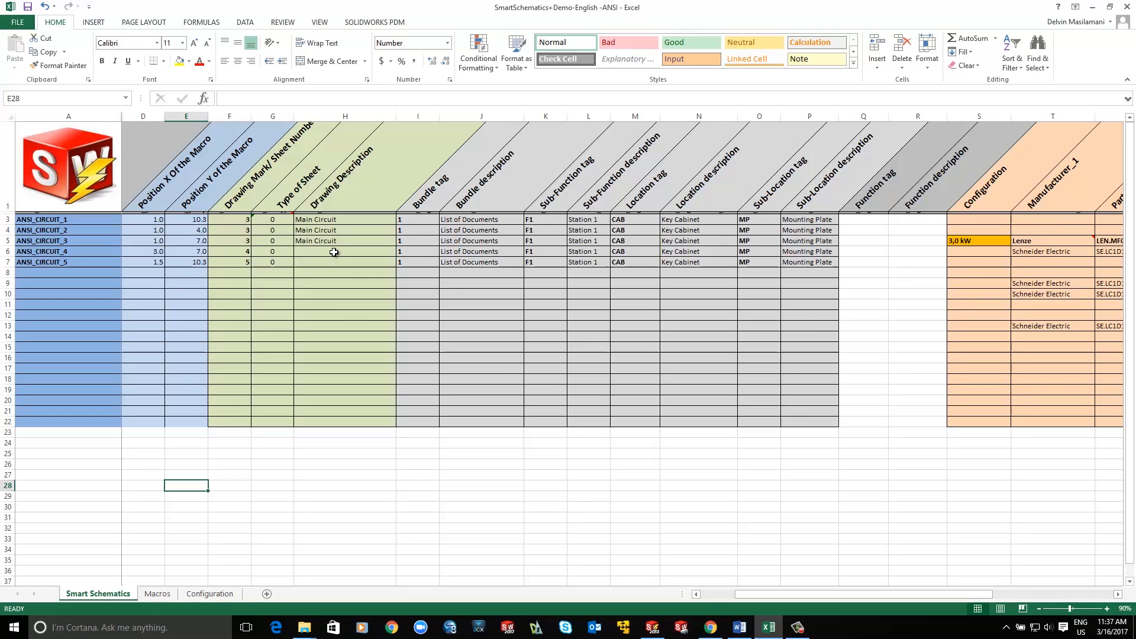
{"action": "left_click", "coordinate": [334, 251]}
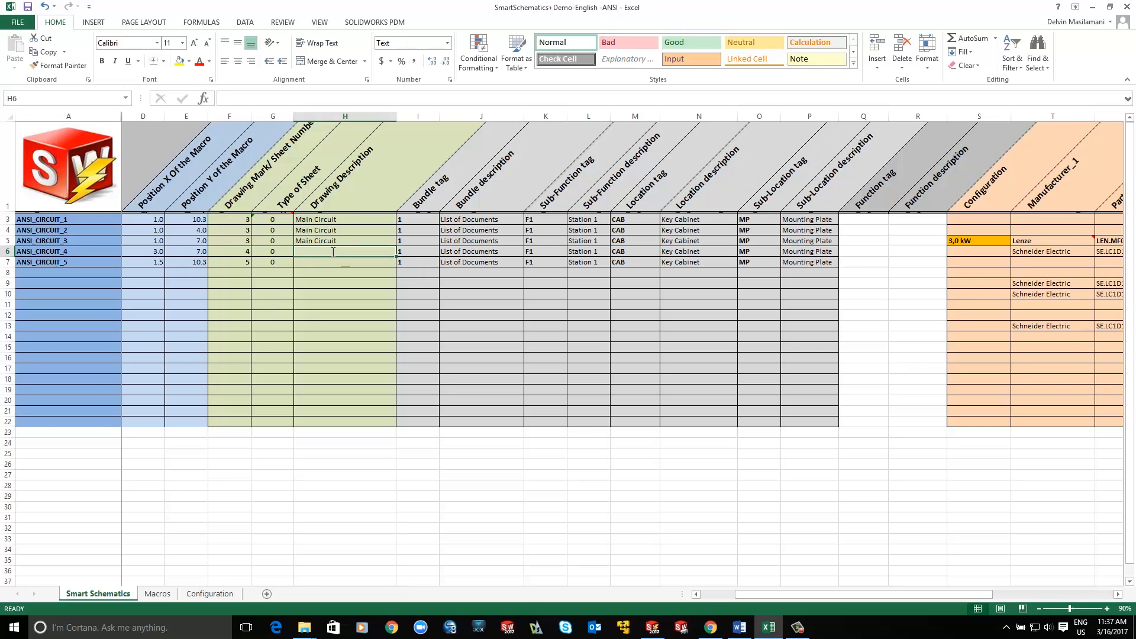
{"action": "type", "text": "AUX Circ"}
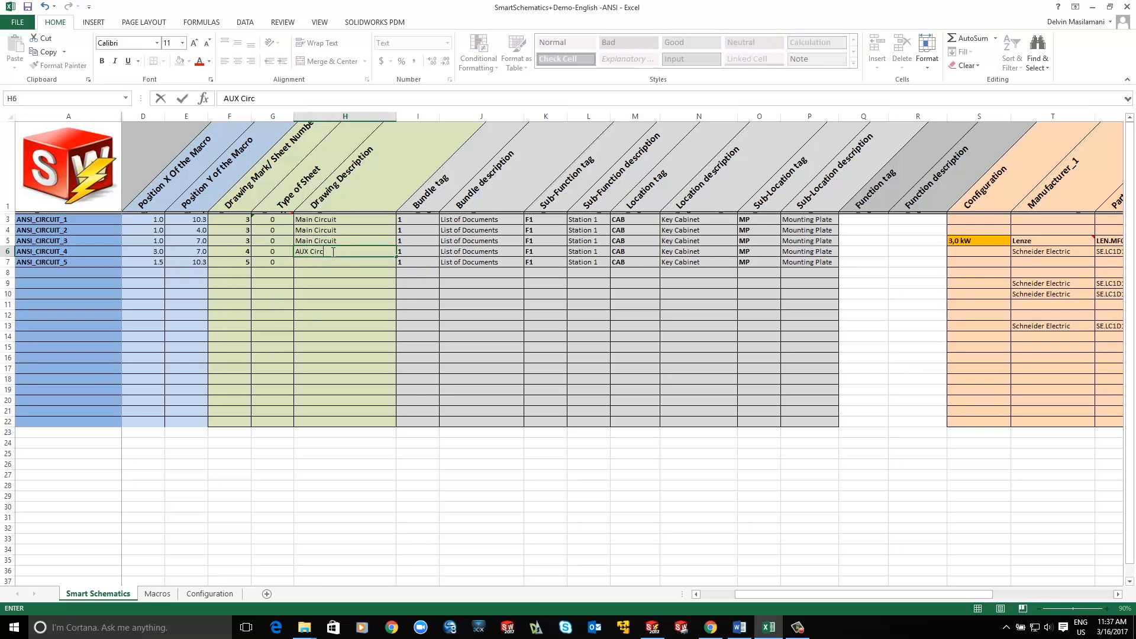
{"action": "type", "text": "Start and"}
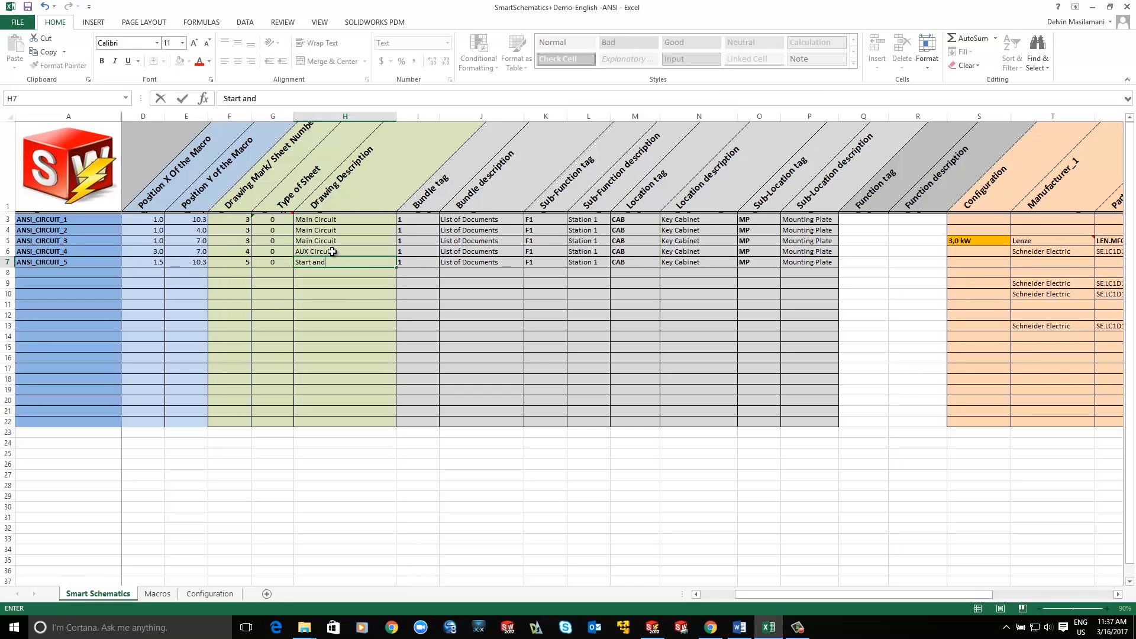
{"action": "type", "text": "Enable"}
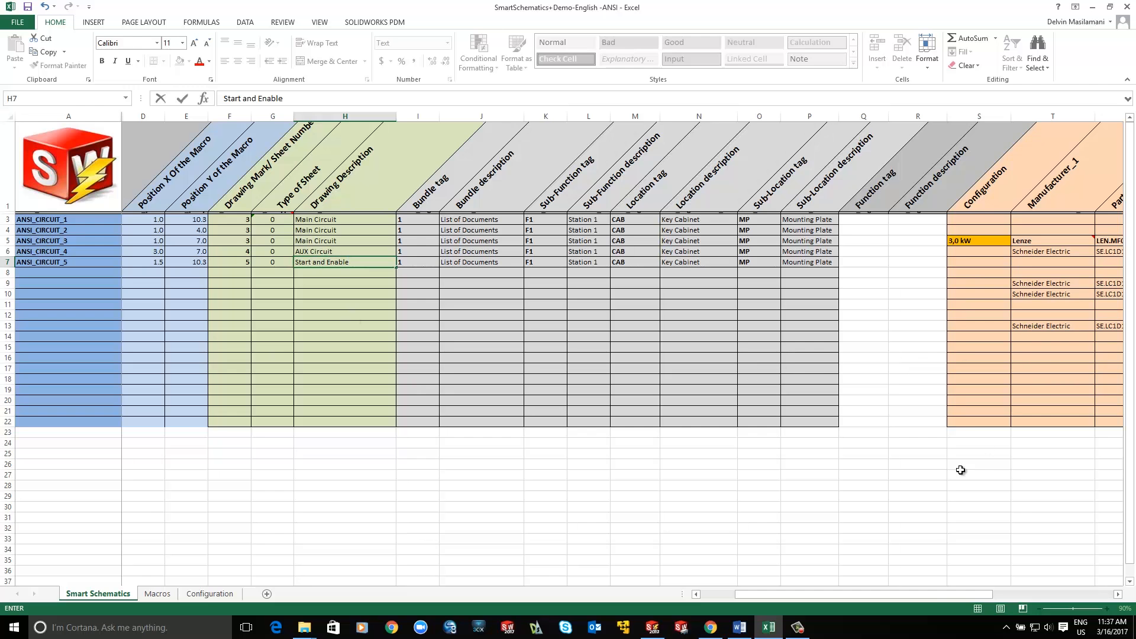
- Change the third circuit's configuration from 3,0 kW to 4,0 kW via its dropdown
{"action": "scroll", "scroll_direction": "right", "scroll_amount": 3}
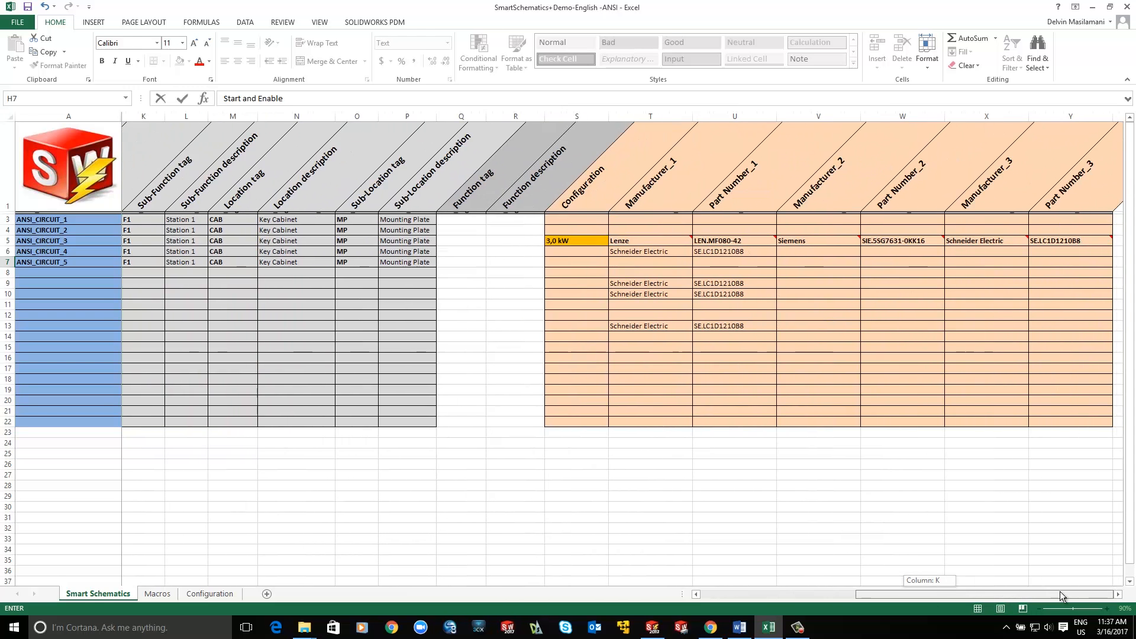
{"action": "left_click", "coordinate": [571, 242]}
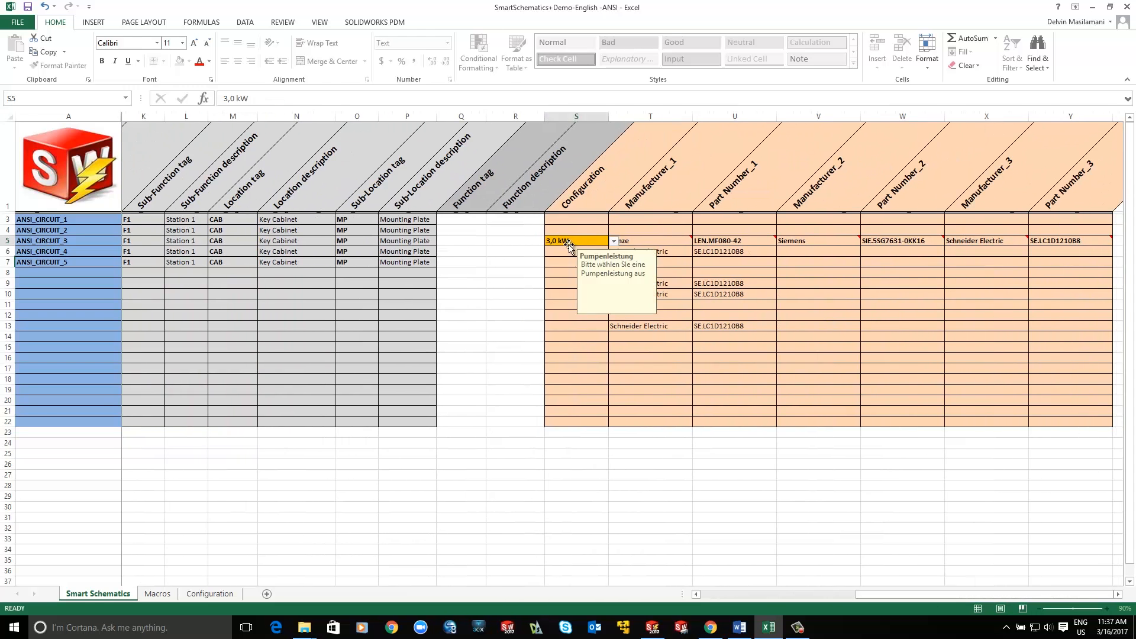
{"action": "left_click", "coordinate": [612, 242]}
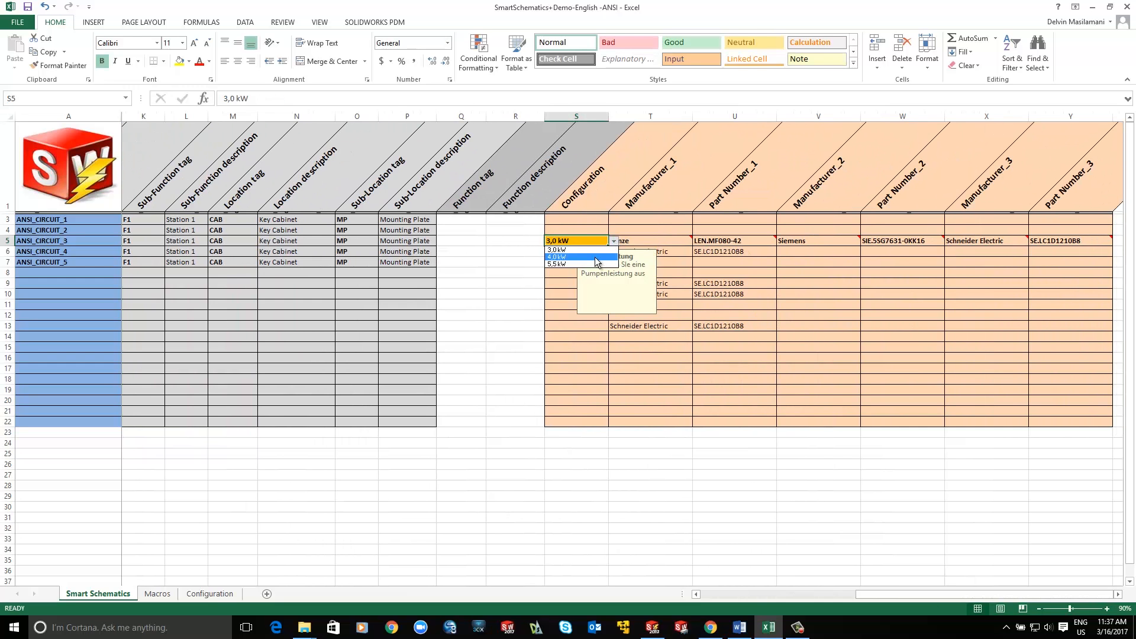
{"action": "left_click", "coordinate": [557, 256]}
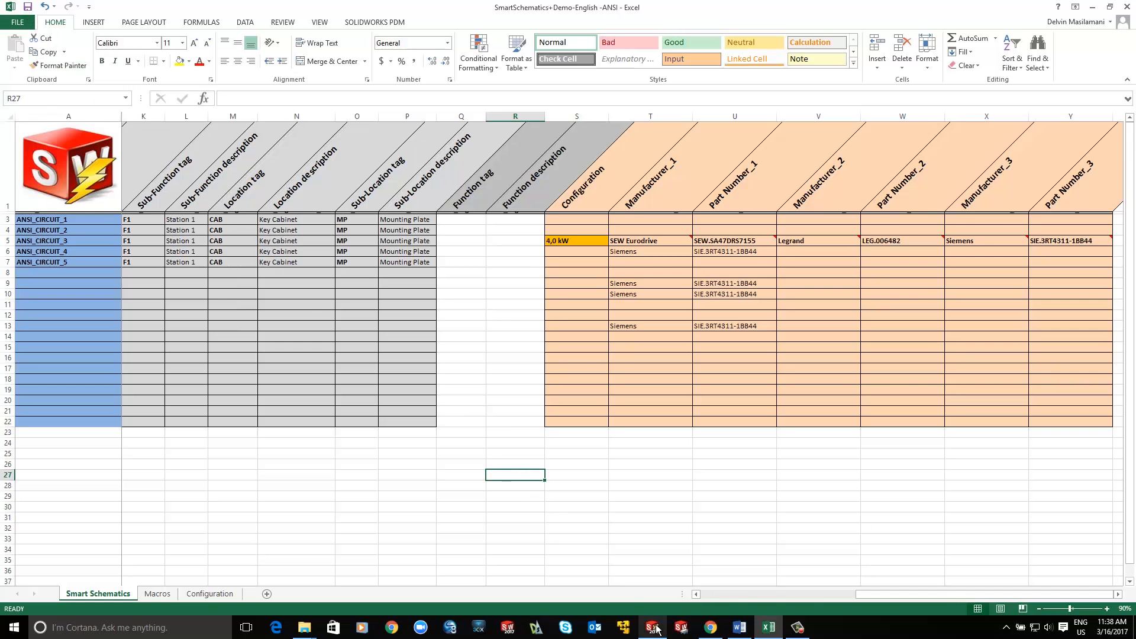
- Run Excel Automation on the SmartSchematics+Demo-English -ANSI workbook to generate the schematic sheets
{"action": "left_click", "coordinate": [652, 625]}
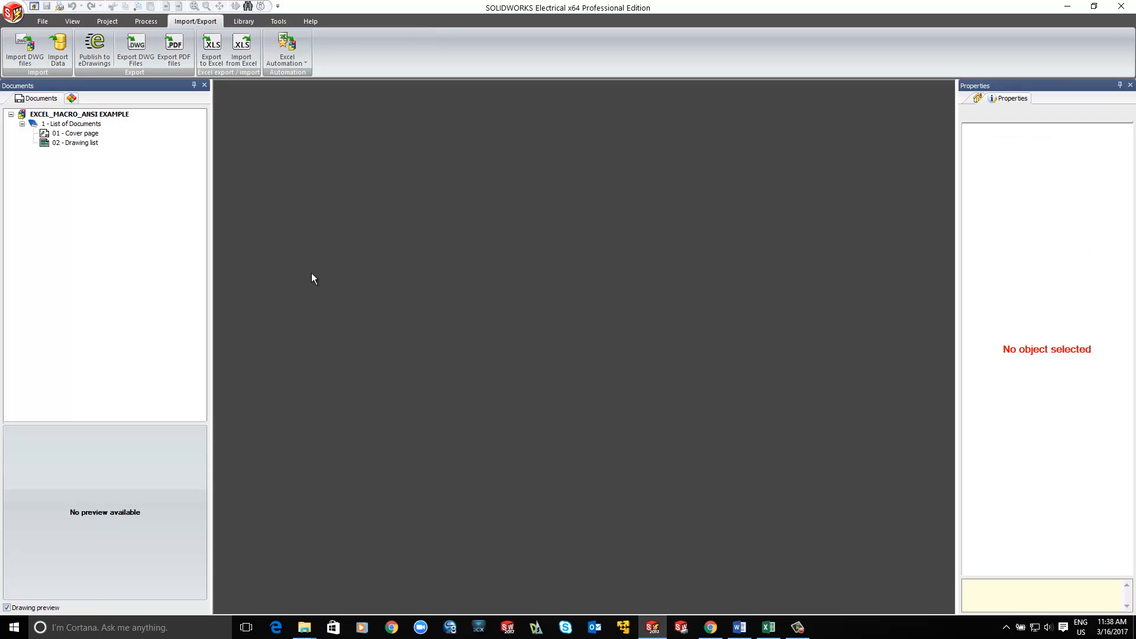
{"action": "left_click", "coordinate": [286, 49]}
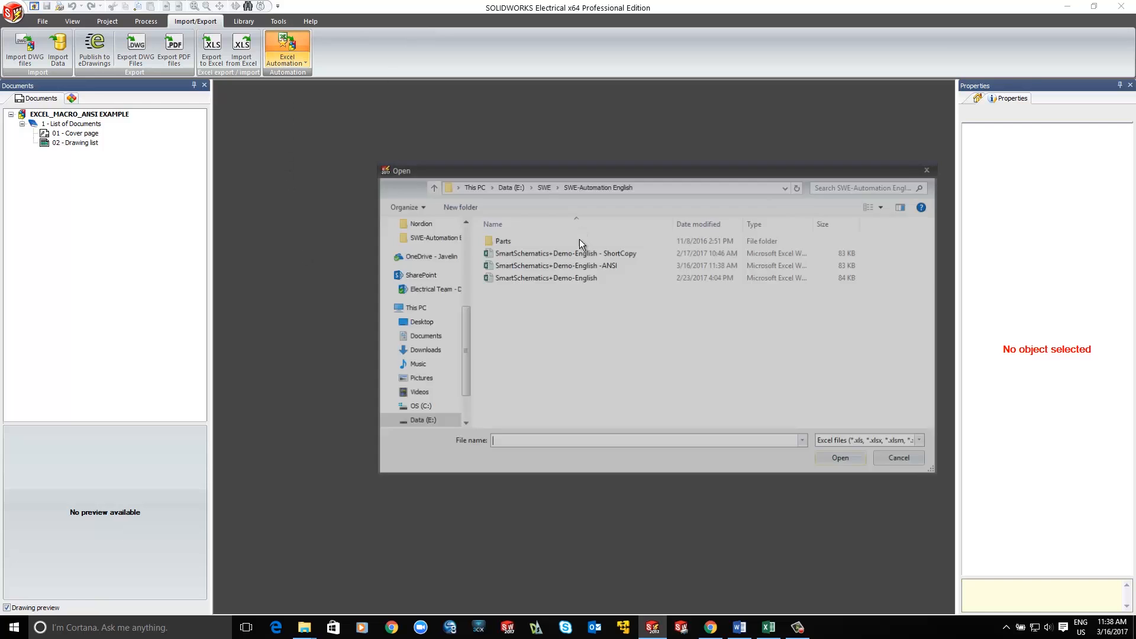
{"action": "left_click", "coordinate": [556, 265]}
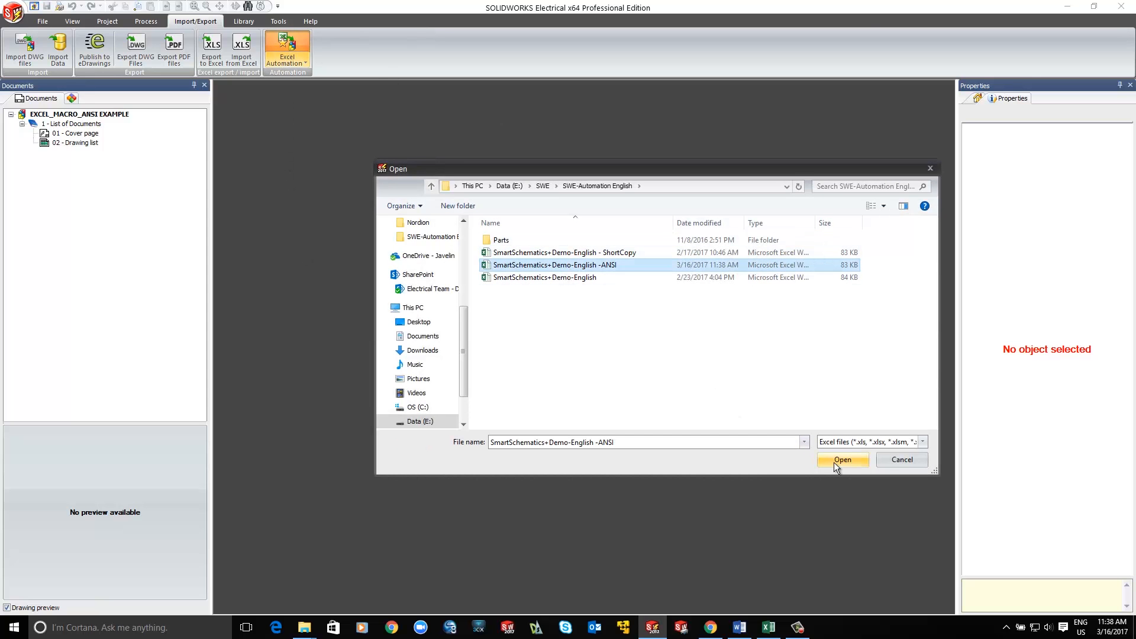
{"action": "left_click", "coordinate": [842, 459]}
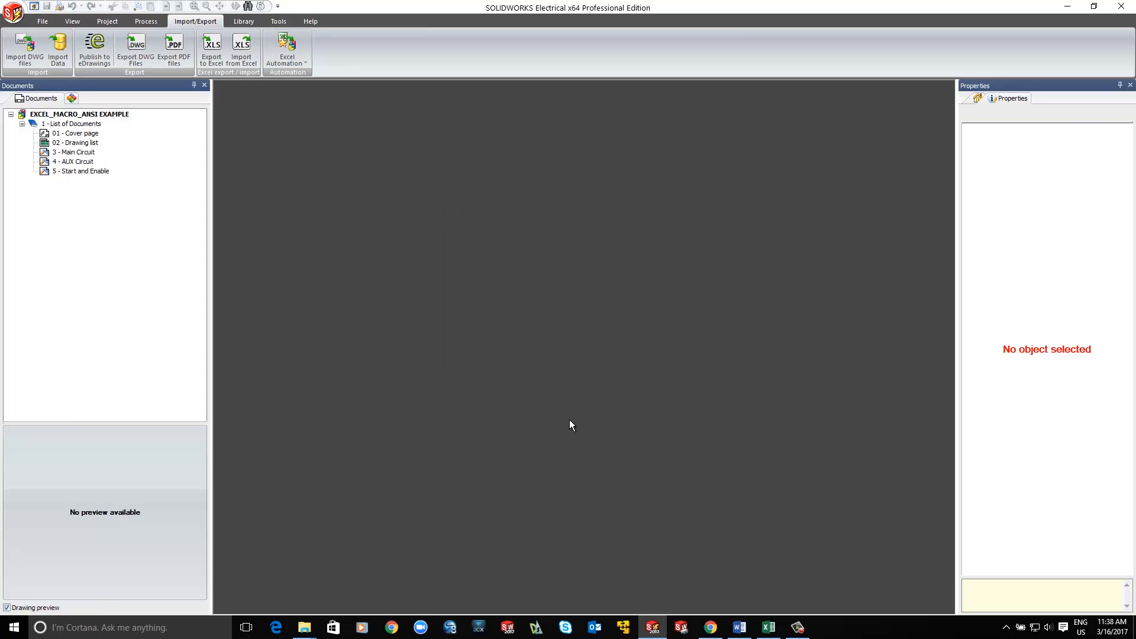
{"action": "mouse_move", "coordinate": [83, 155]}
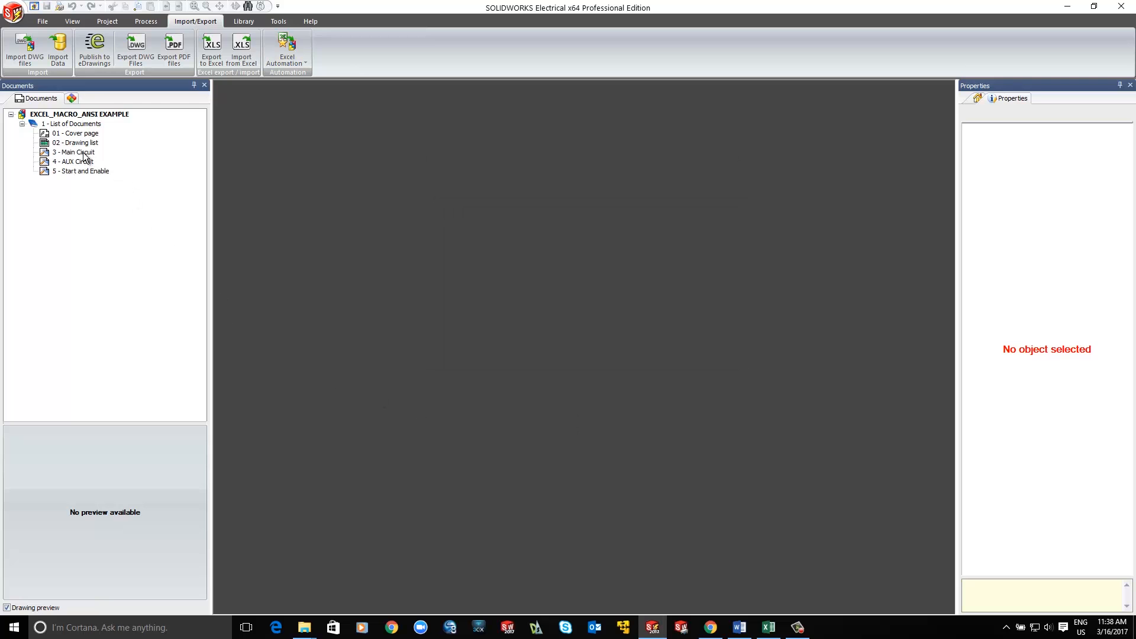
{"action": "double_click", "coordinate": [73, 152]}
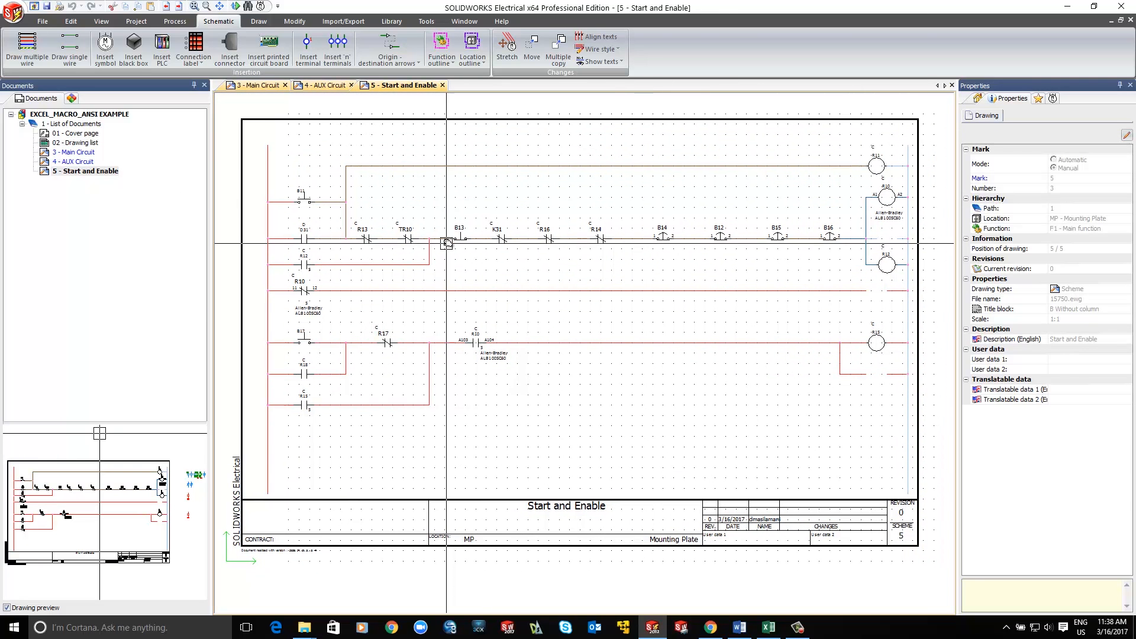
- Display the 3 - Main Circuit sheet with the L3 - Other Conveyors motor circuit
{"action": "left_click", "coordinate": [72, 151]}
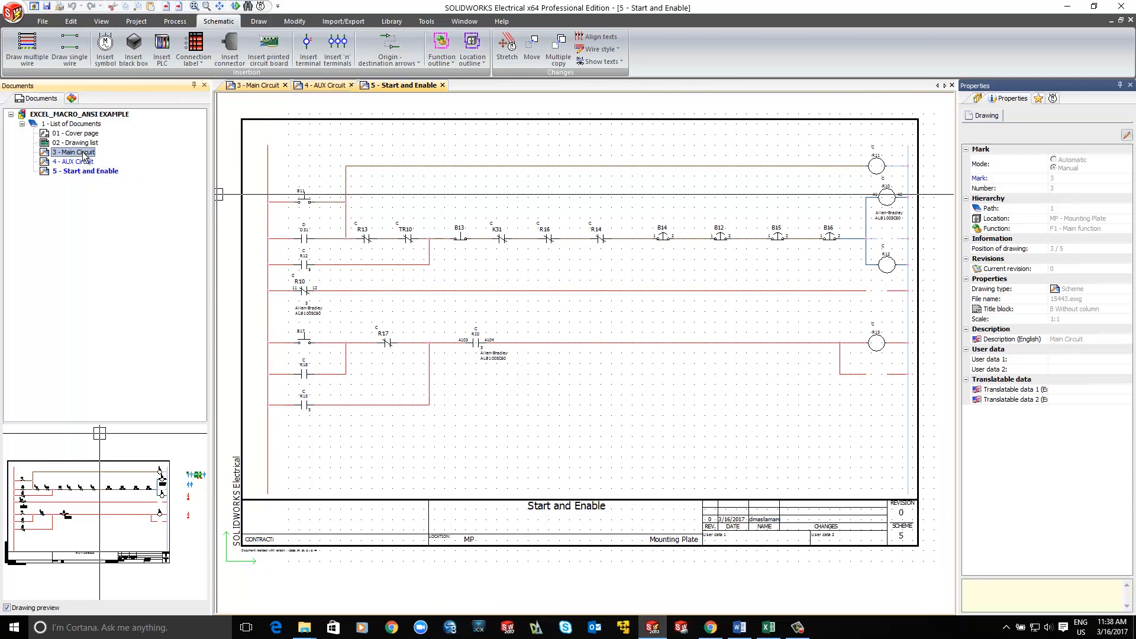
{"action": "left_click", "coordinate": [75, 151]}
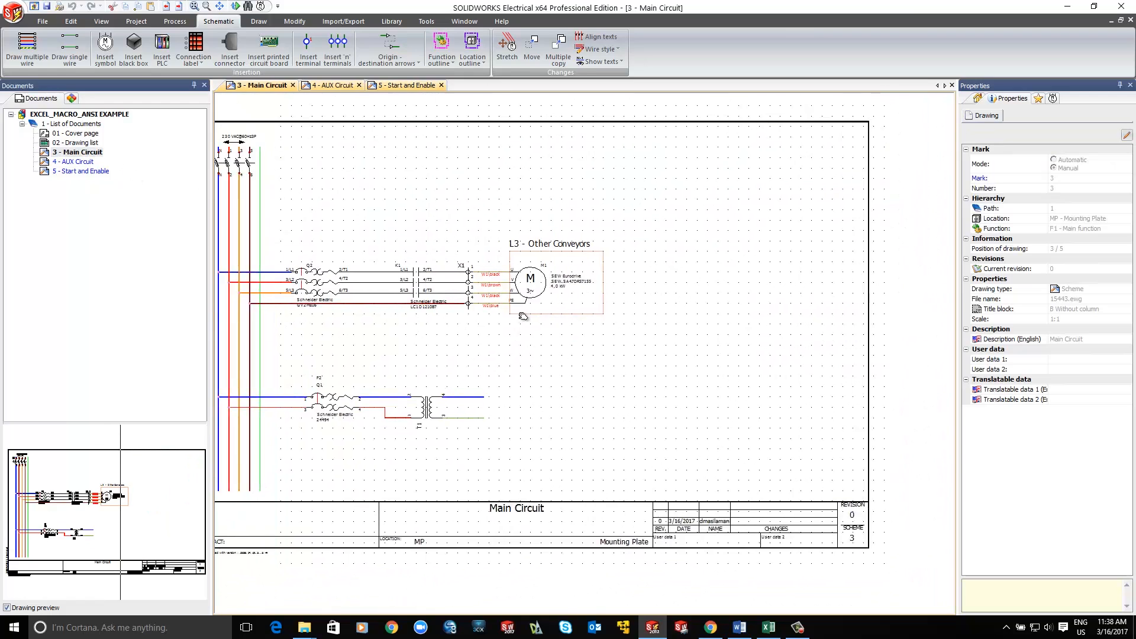